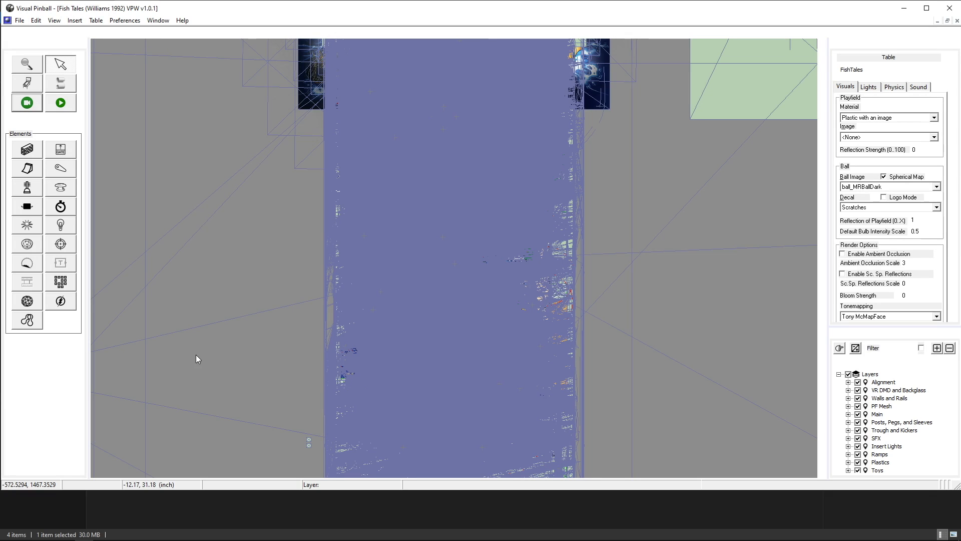
{"action": "mouse_move", "coordinate": [206, 314]}
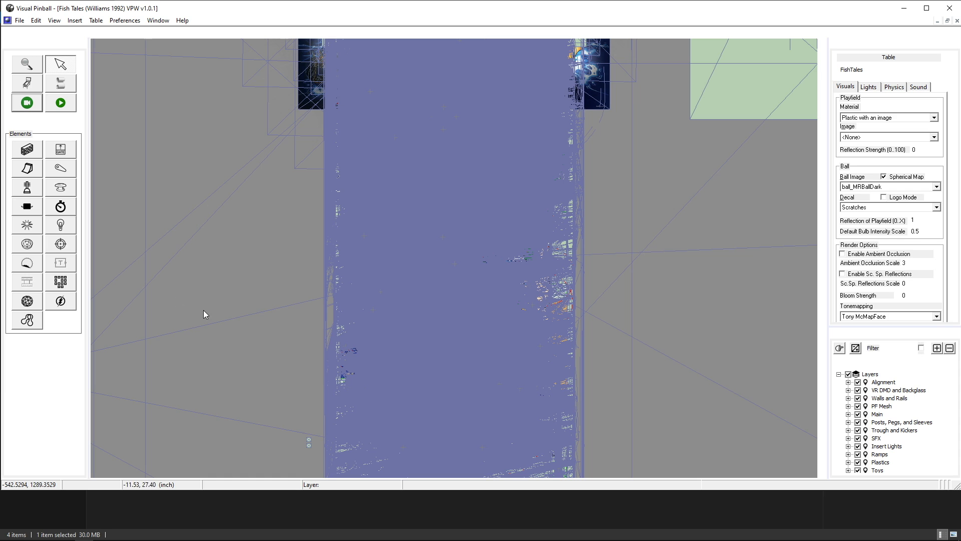
{"action": "mouse_move", "coordinate": [155, 73]}
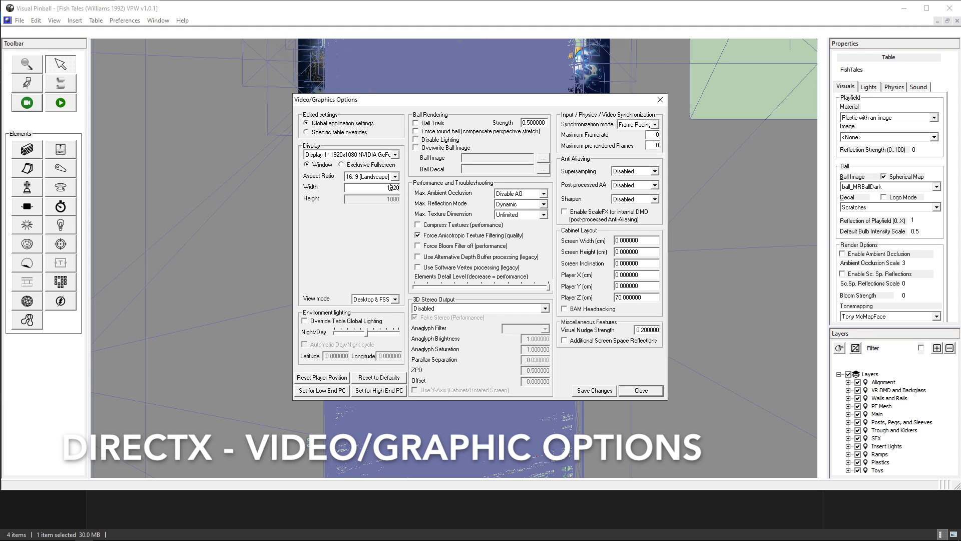
{"action": "left_click", "coordinate": [370, 186]}
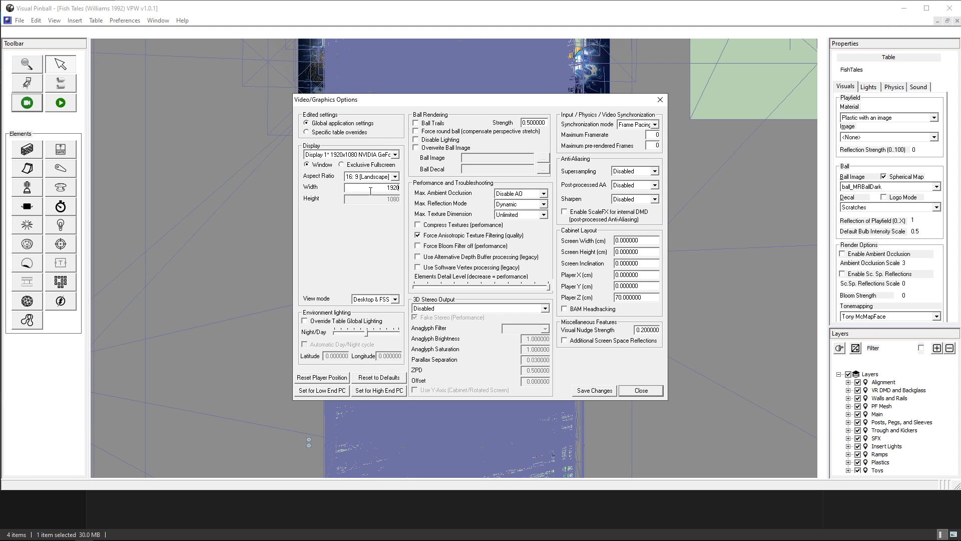
{"action": "mouse_move", "coordinate": [383, 222]}
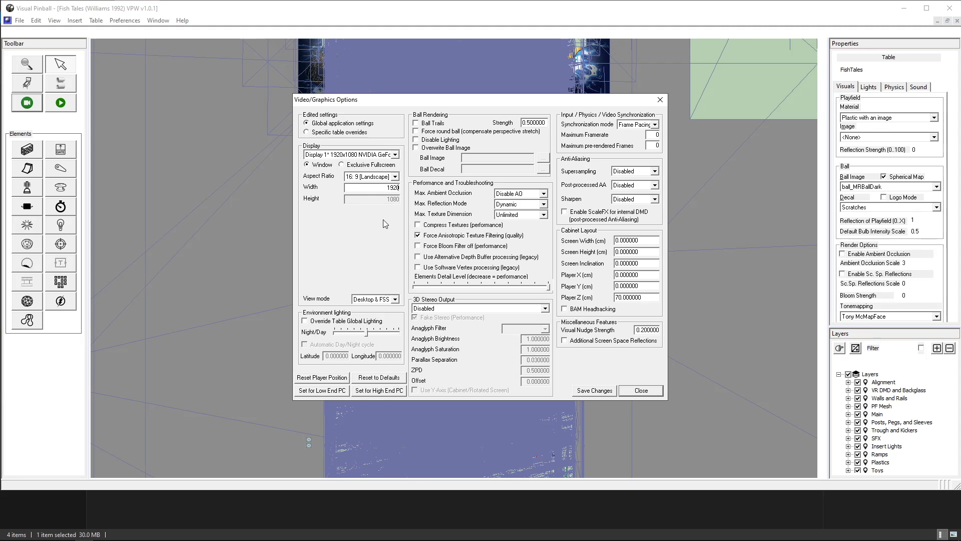
{"action": "mouse_move", "coordinate": [440, 123]}
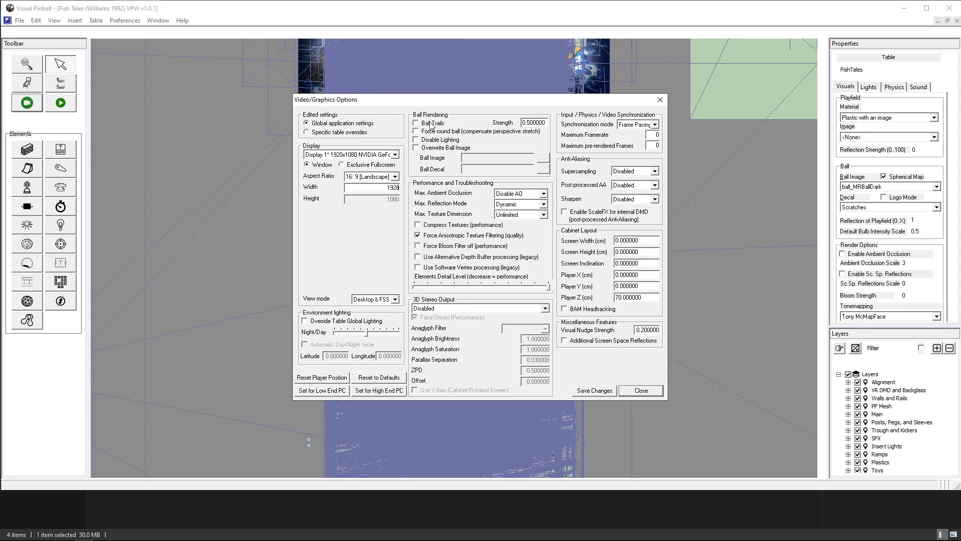
{"action": "mouse_move", "coordinate": [430, 133]}
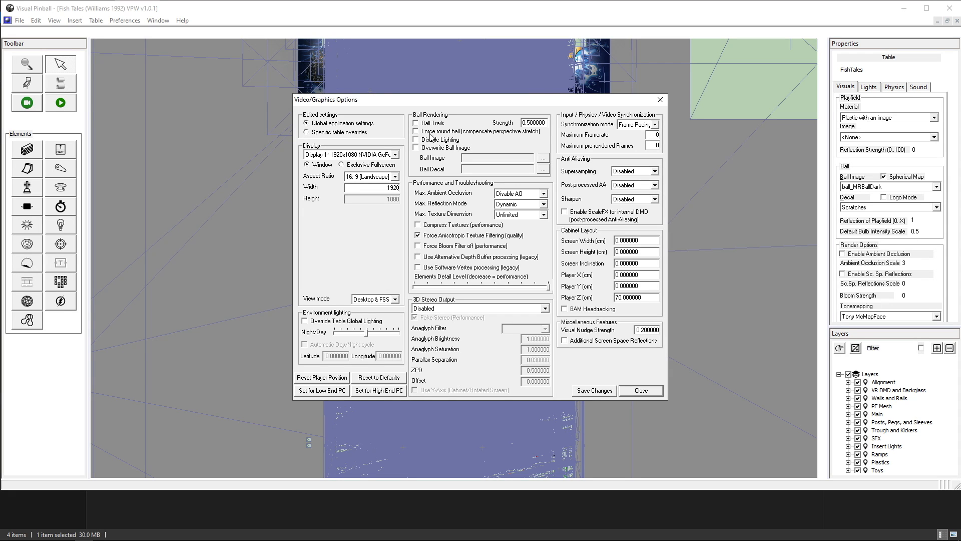
{"action": "mouse_move", "coordinate": [507, 154]}
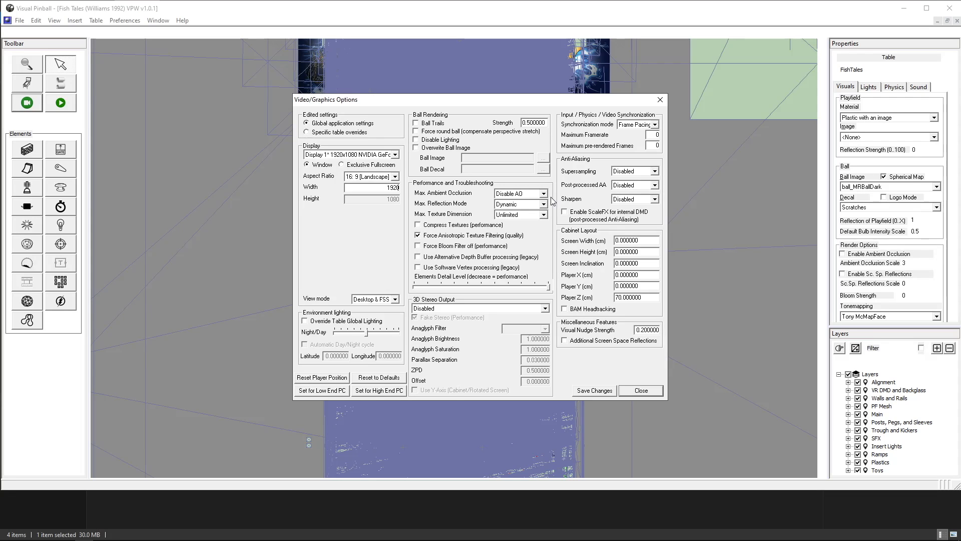
{"action": "mouse_move", "coordinate": [461, 208]}
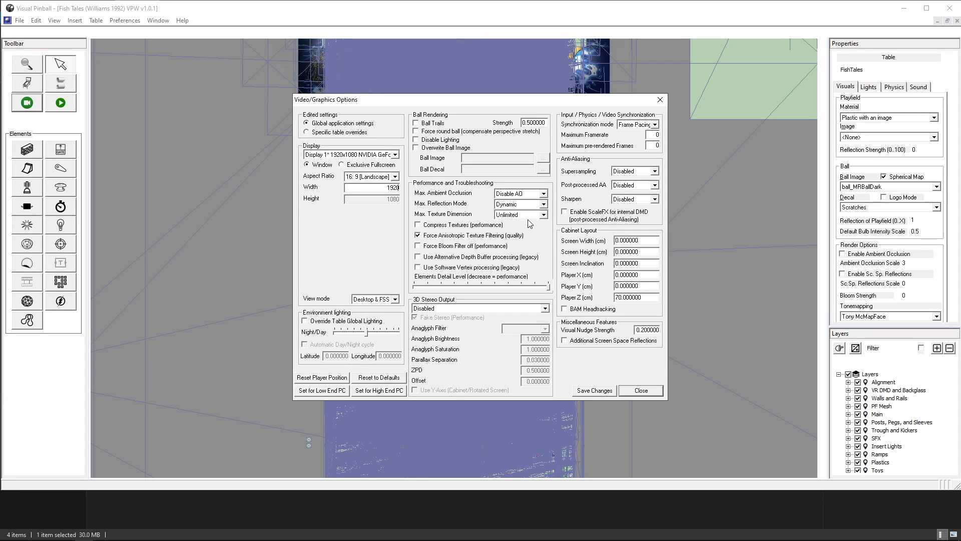
{"action": "mouse_move", "coordinate": [552, 219]}
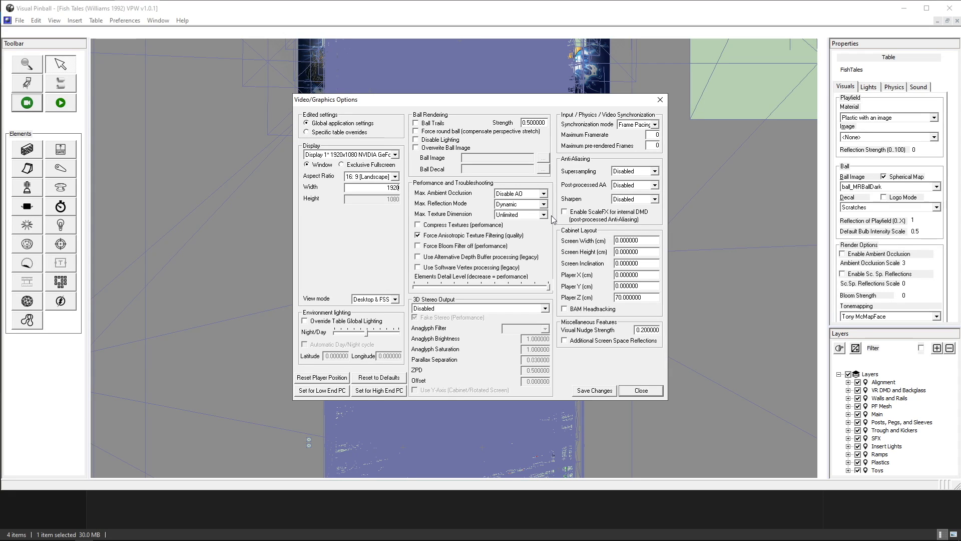
{"action": "mouse_move", "coordinate": [458, 242]}
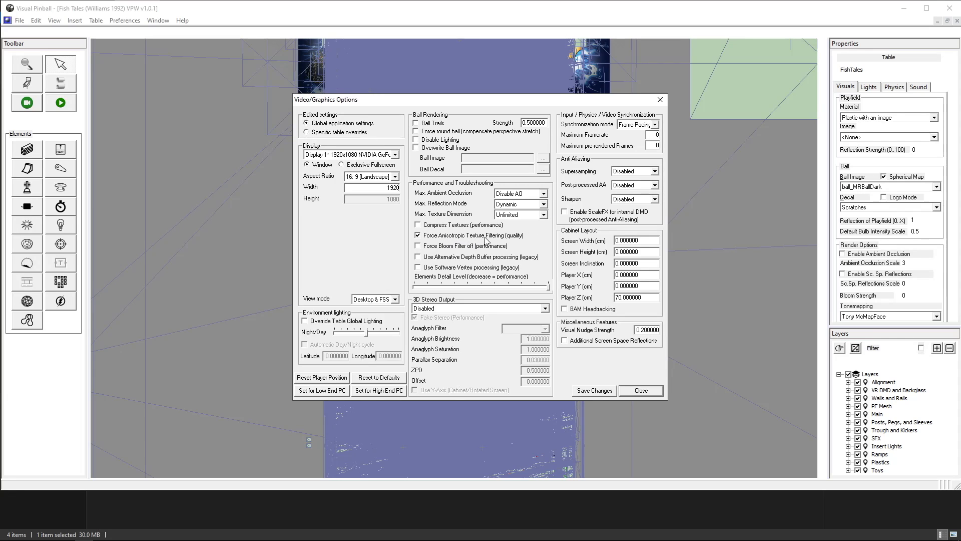
{"action": "mouse_move", "coordinate": [525, 243]}
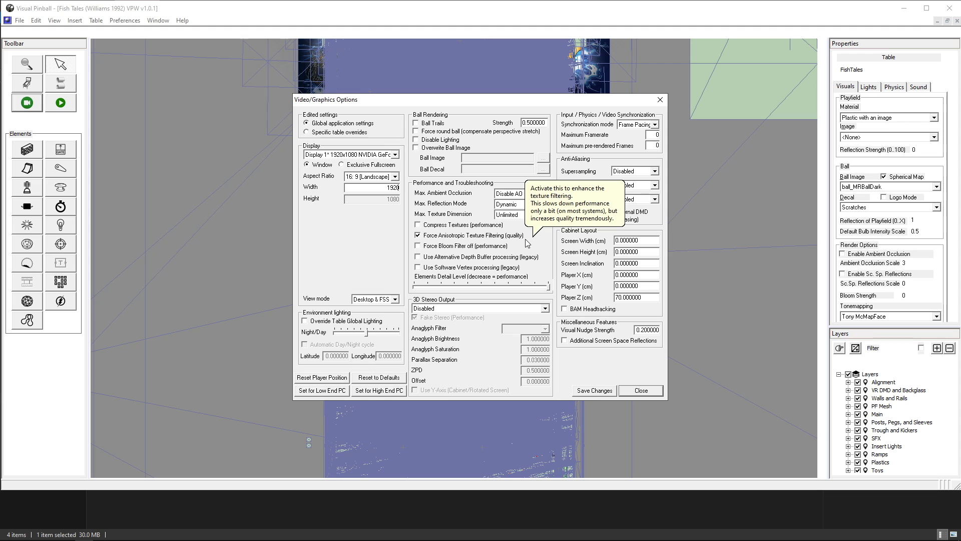
{"action": "mouse_move", "coordinate": [532, 241]}
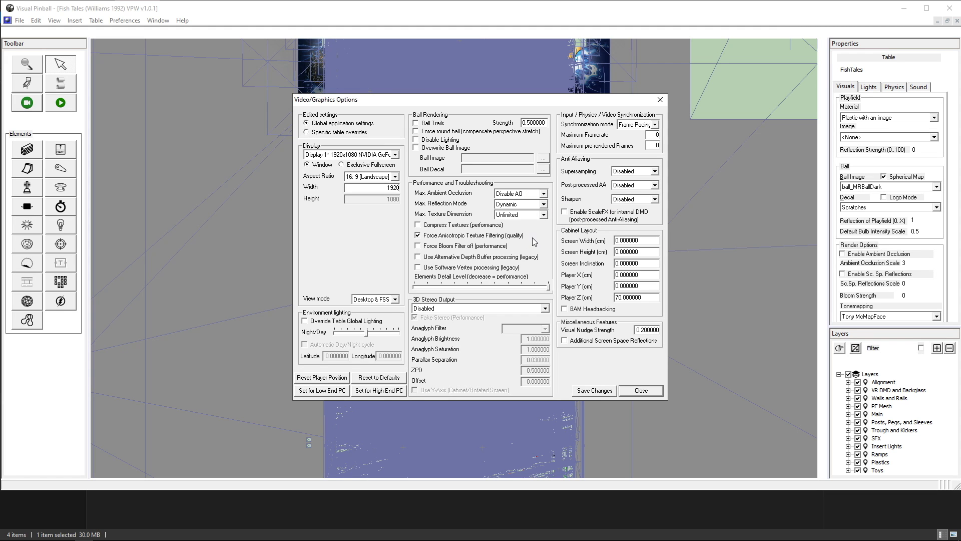
{"action": "mouse_move", "coordinate": [580, 242]}
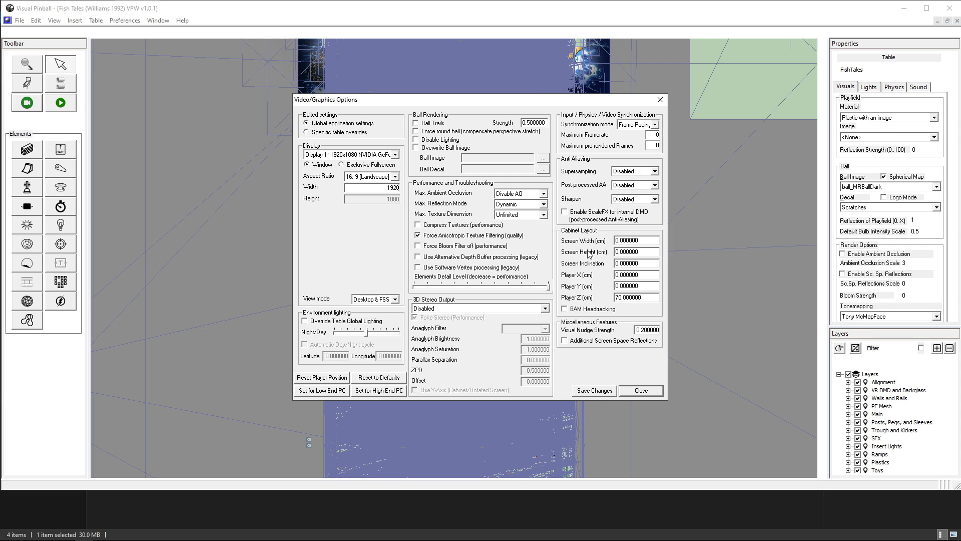
{"action": "mouse_move", "coordinate": [643, 126]}
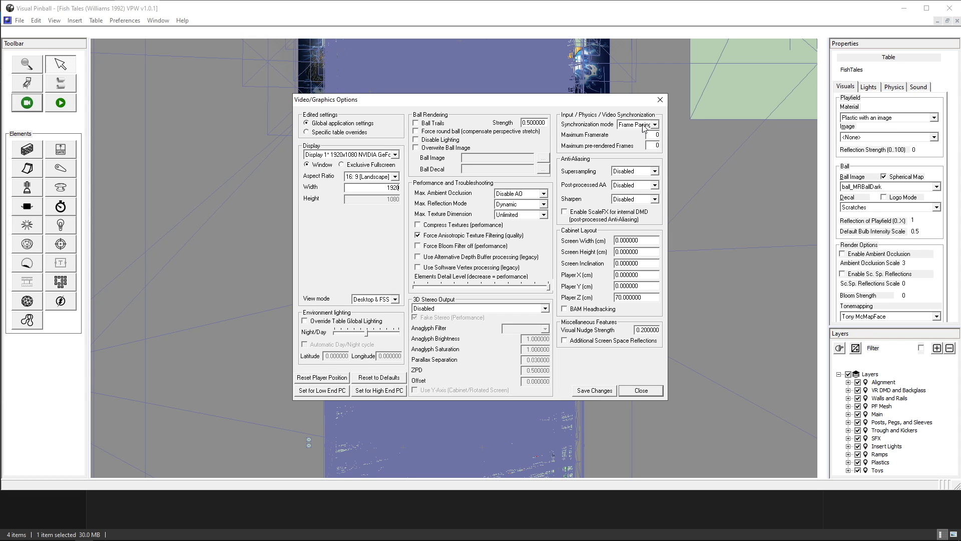
{"action": "mouse_move", "coordinate": [665, 148]}
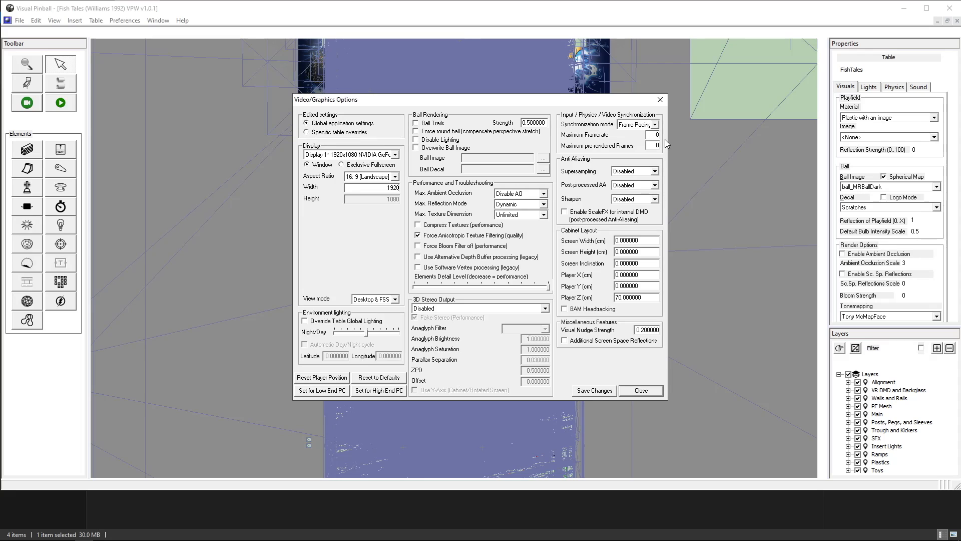
{"action": "mouse_move", "coordinate": [614, 169]}
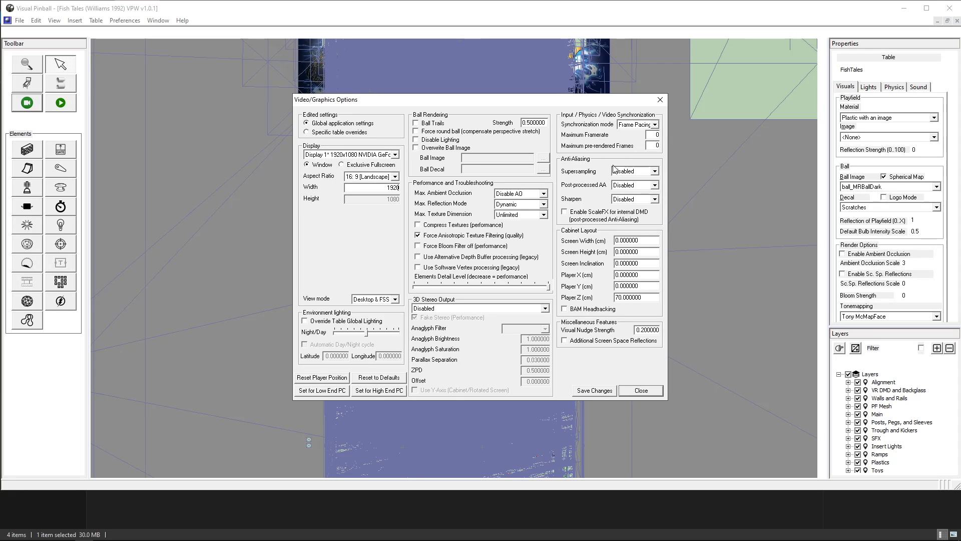
{"action": "mouse_move", "coordinate": [648, 164]}
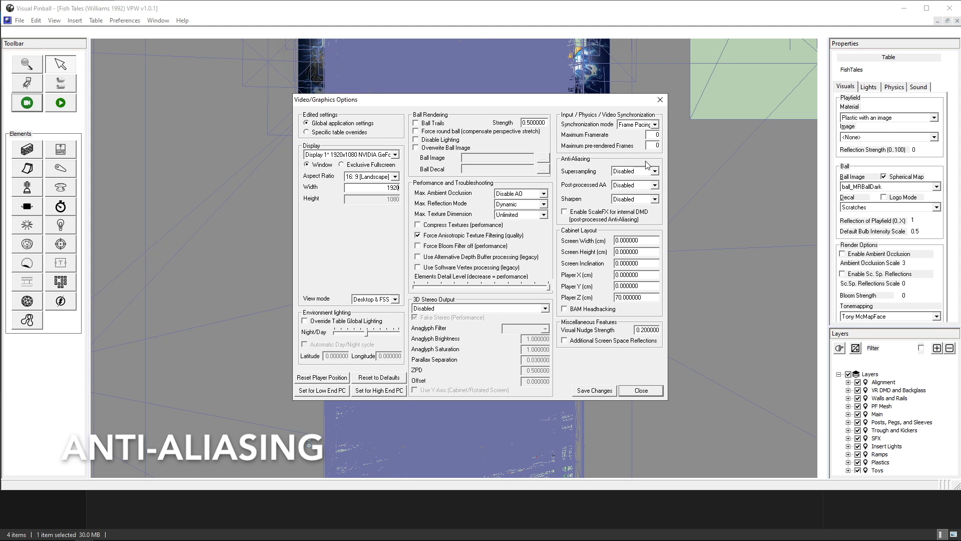
{"action": "mouse_move", "coordinate": [636, 176]}
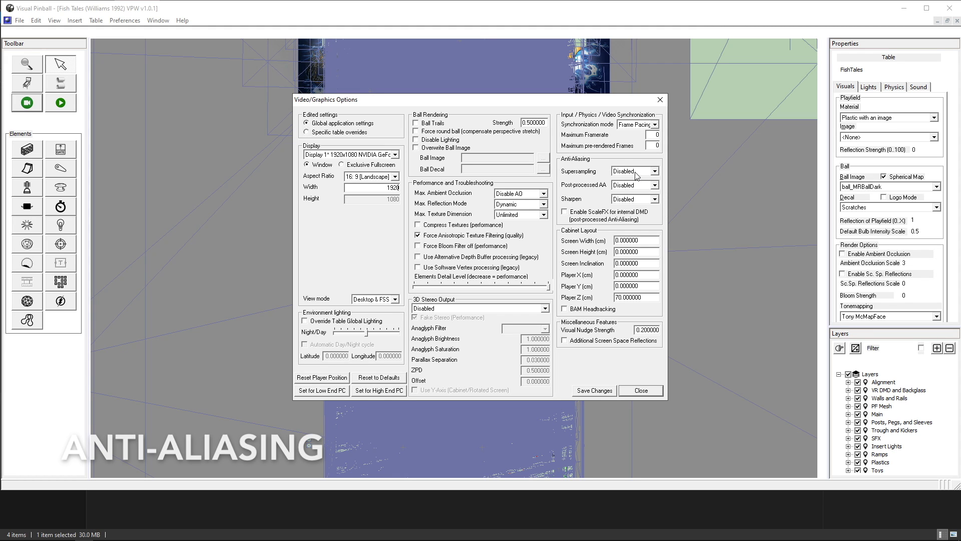
{"action": "mouse_move", "coordinate": [599, 201]}
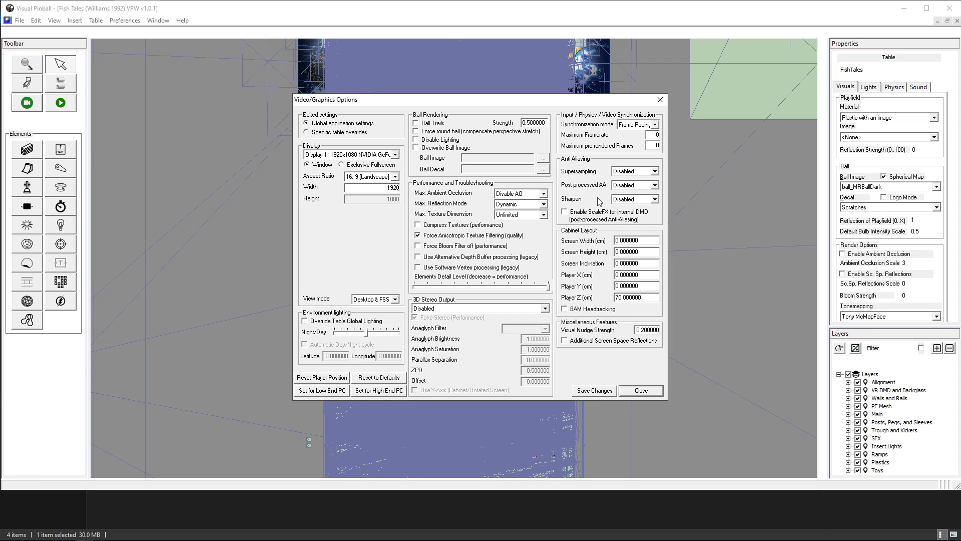
{"action": "mouse_move", "coordinate": [659, 394]}
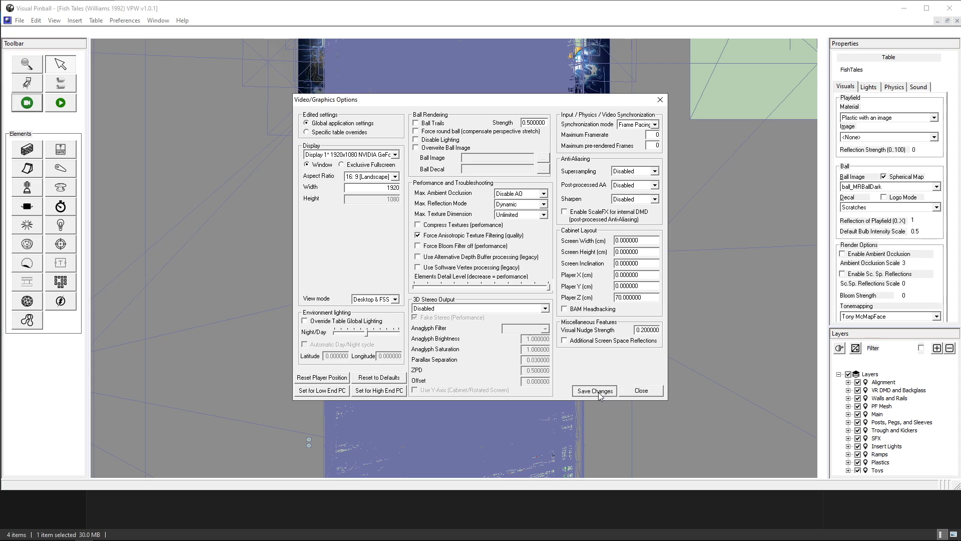
{"action": "left_click", "coordinate": [594, 391]}
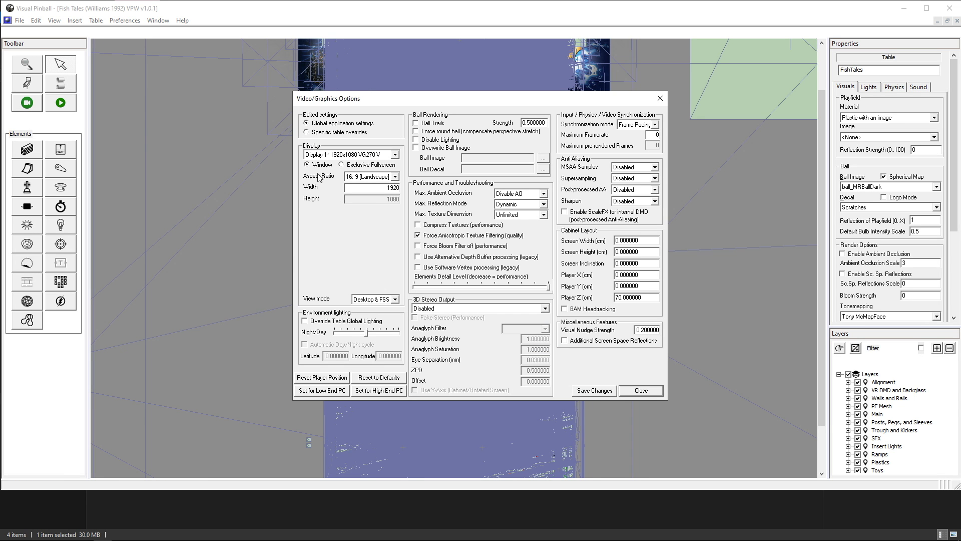
{"action": "mouse_move", "coordinate": [547, 282]}
{"action": "type", "text": "1918"}
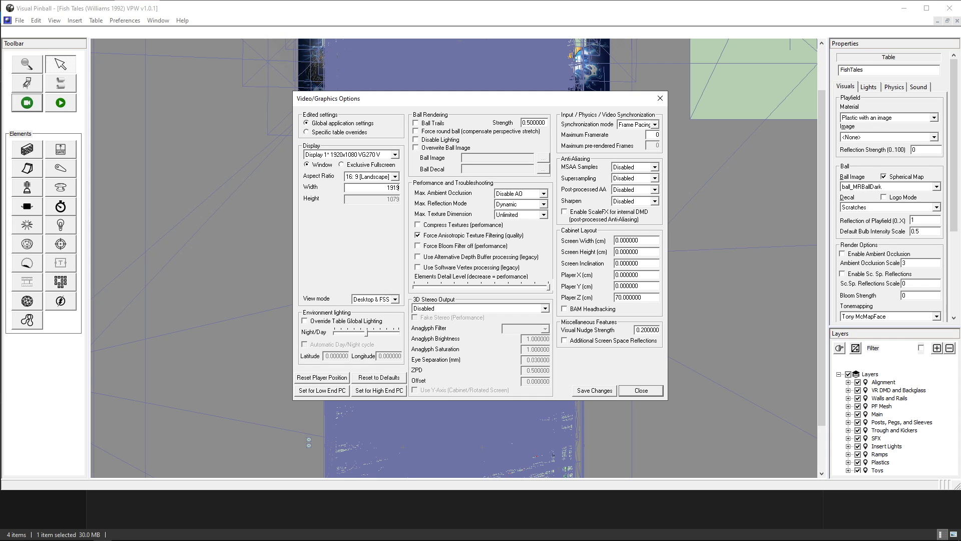
Close the video options, launch the Fish Tales table and insert a coin credit
{"action": "left_click", "coordinate": [640, 390]}
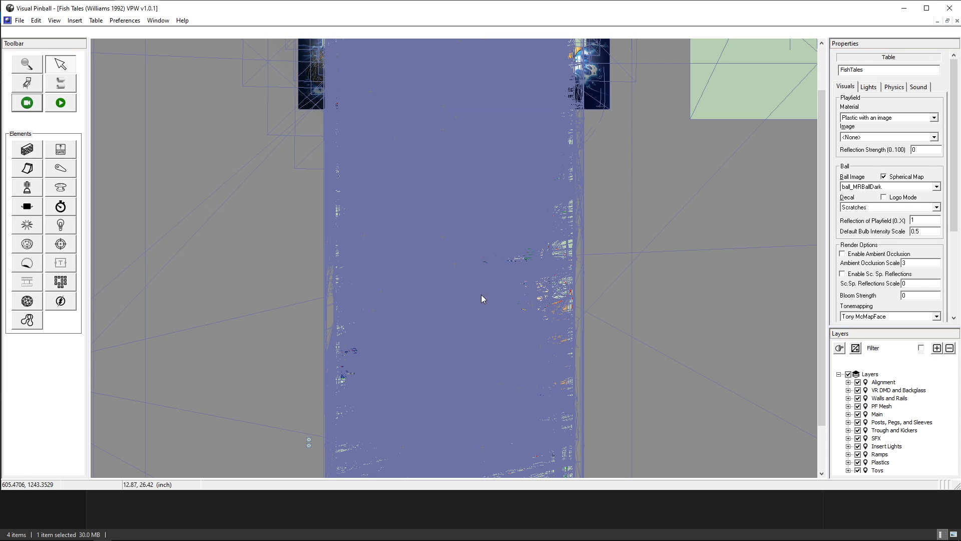
{"action": "left_click", "coordinate": [60, 102]}
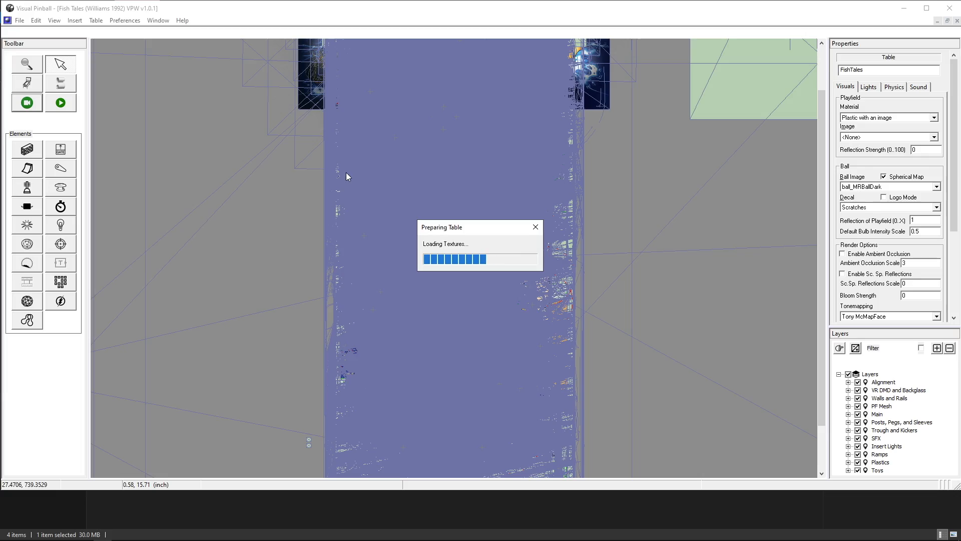
{"action": "left_click", "coordinate": [59, 102]}
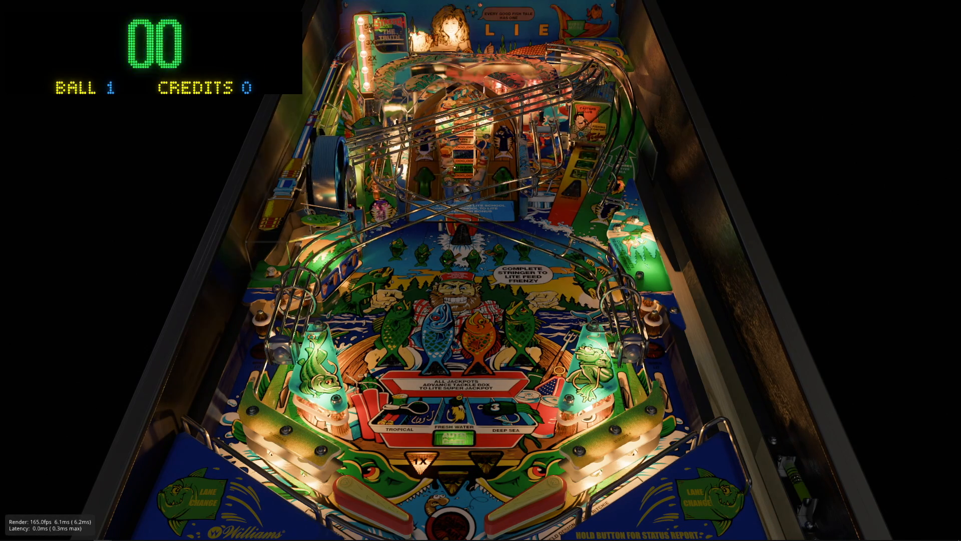
{"action": "key", "text": "F12"}
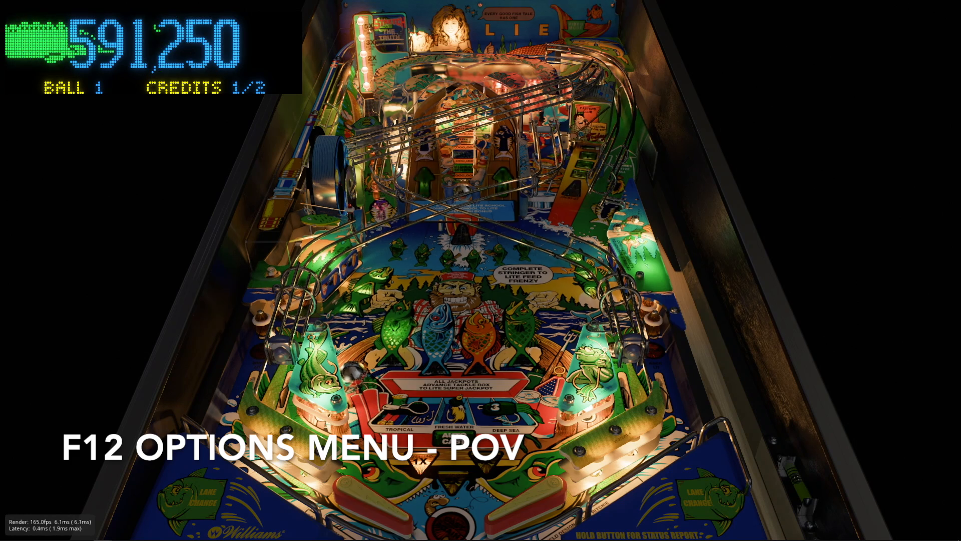
Bring up the in-game options overlay and page from Point of View to the table rules
{"action": "key", "text": "F12"}
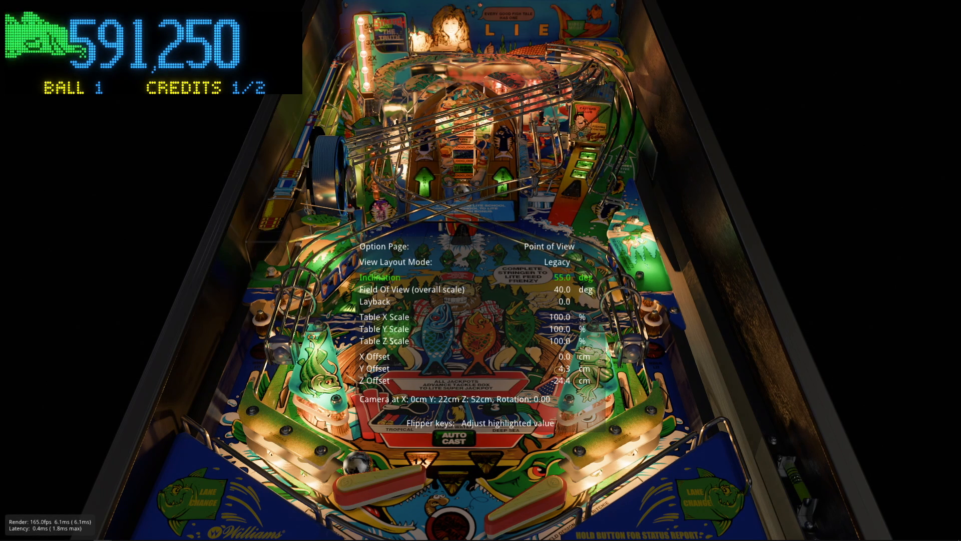
{"action": "key", "text": "down"}
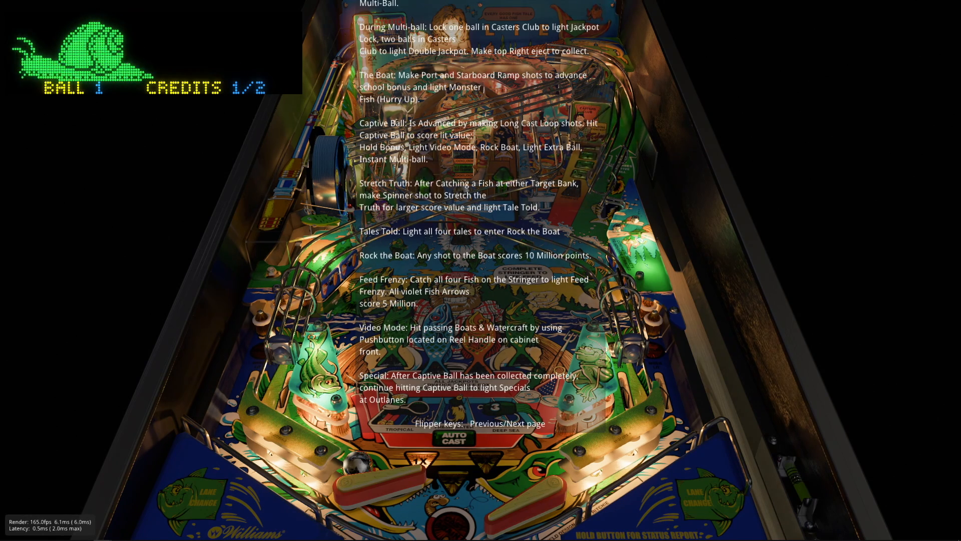
{"action": "key", "text": "f12"}
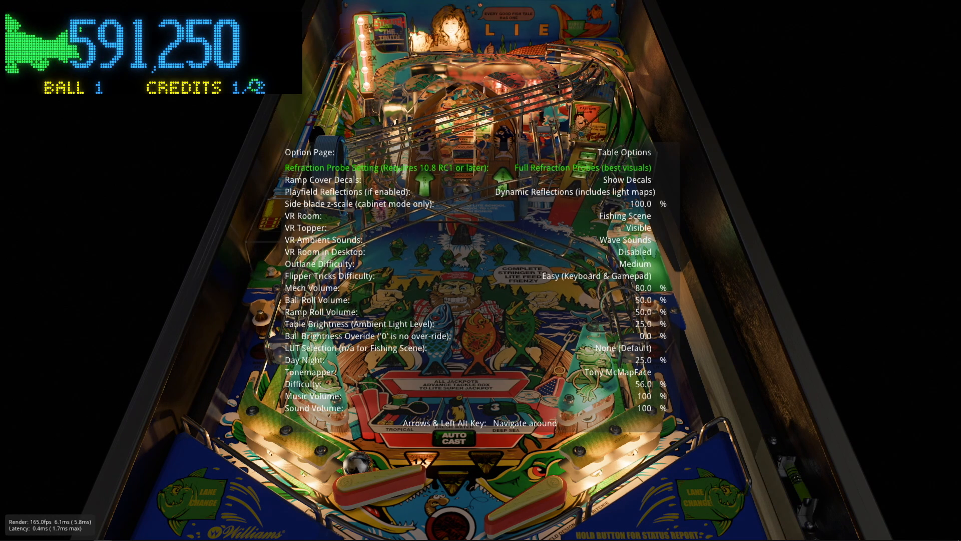
Step through Refraction Probe, Playfield Reflections, VR Room and Flipper Tricks entries in Table Options
{"action": "key", "text": "down"}
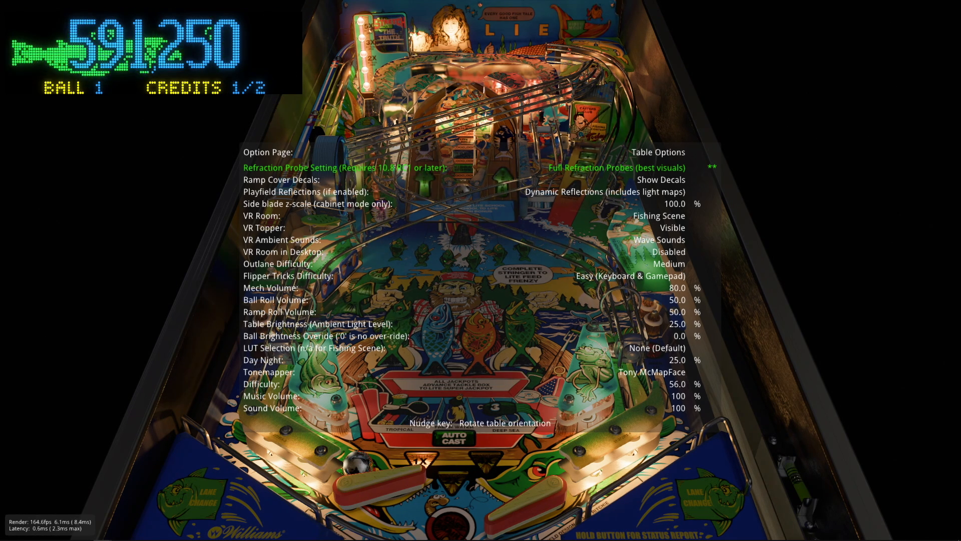
{"action": "key", "text": "Down"}
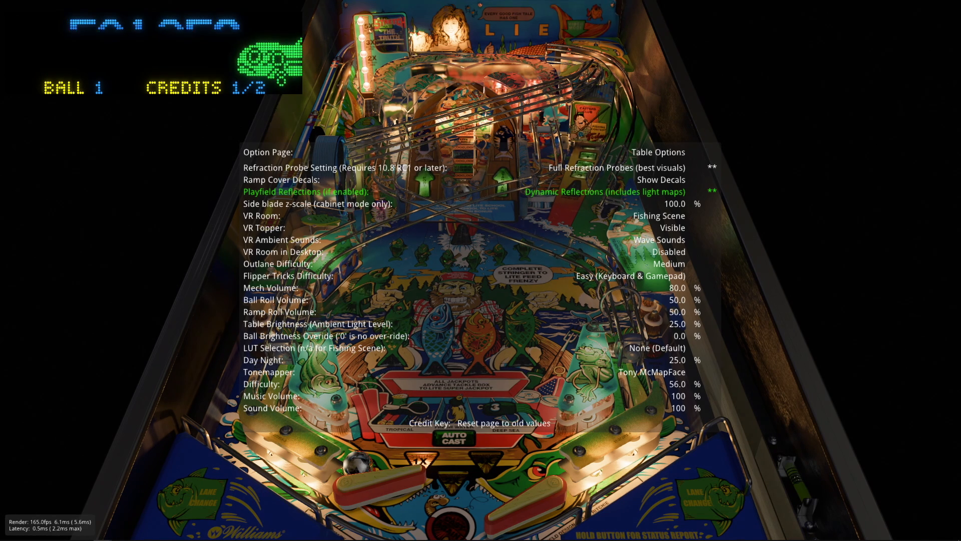
{"action": "key", "text": "down"}
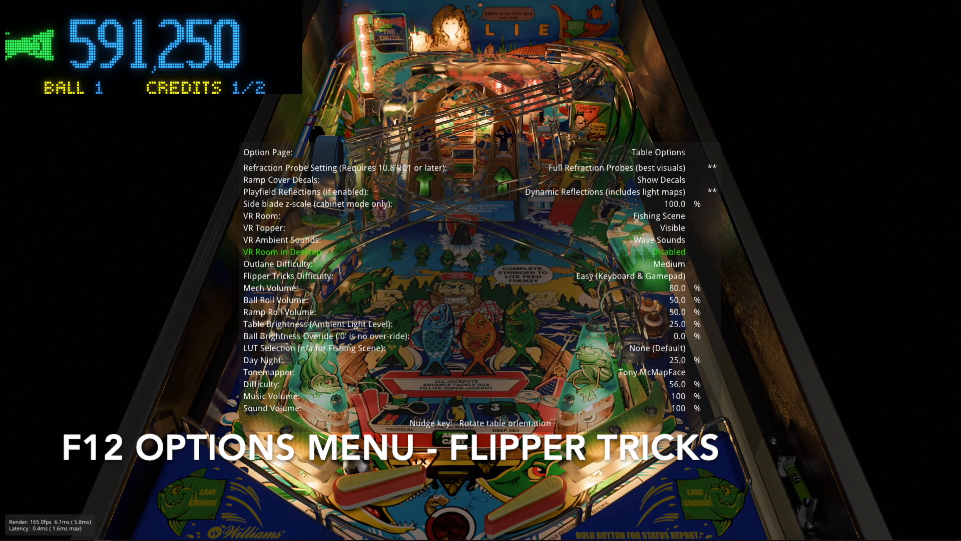
{"action": "key", "text": "Down"}
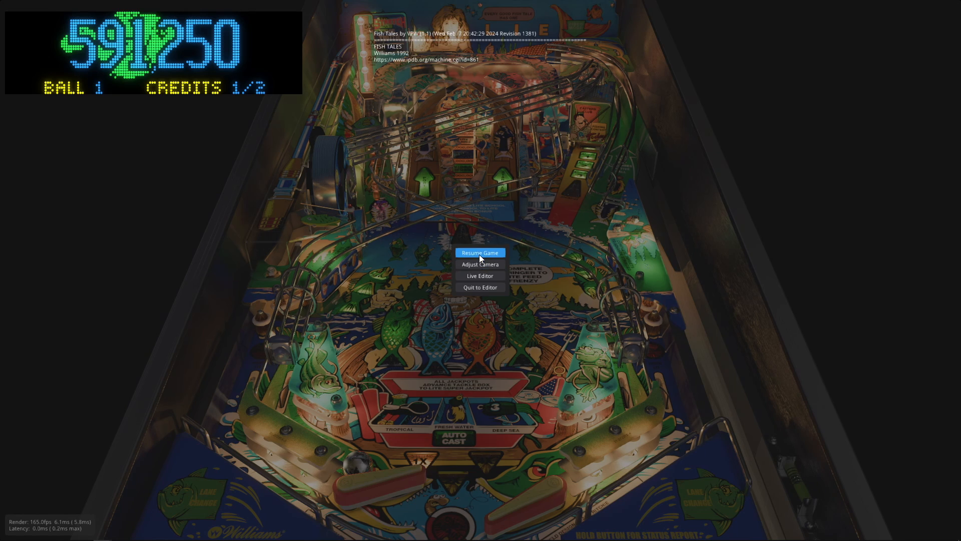
{"action": "left_click", "coordinate": [479, 252]}
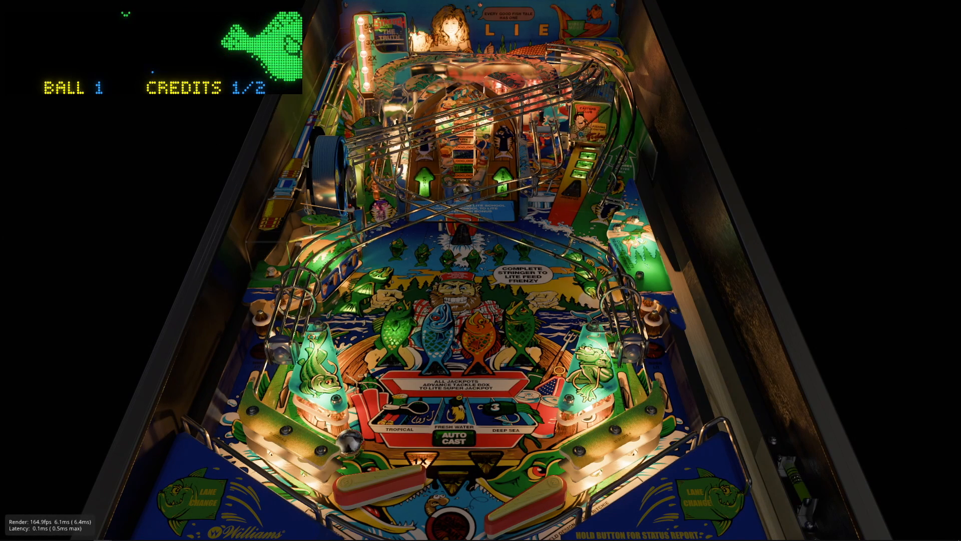
{"action": "key", "text": "Escape"}
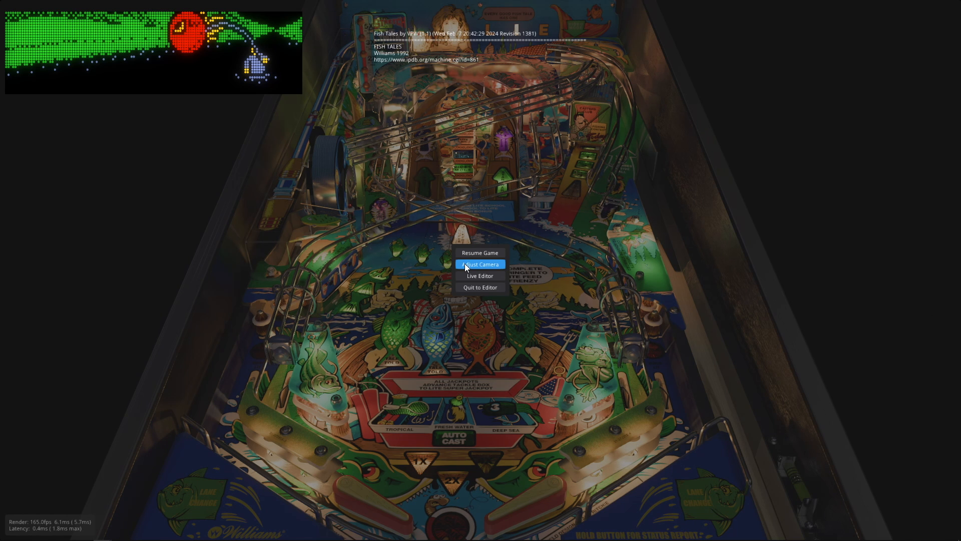
Choose Adjust Camera, resume the paused game, then leave the running table
{"action": "left_click", "coordinate": [480, 265]}
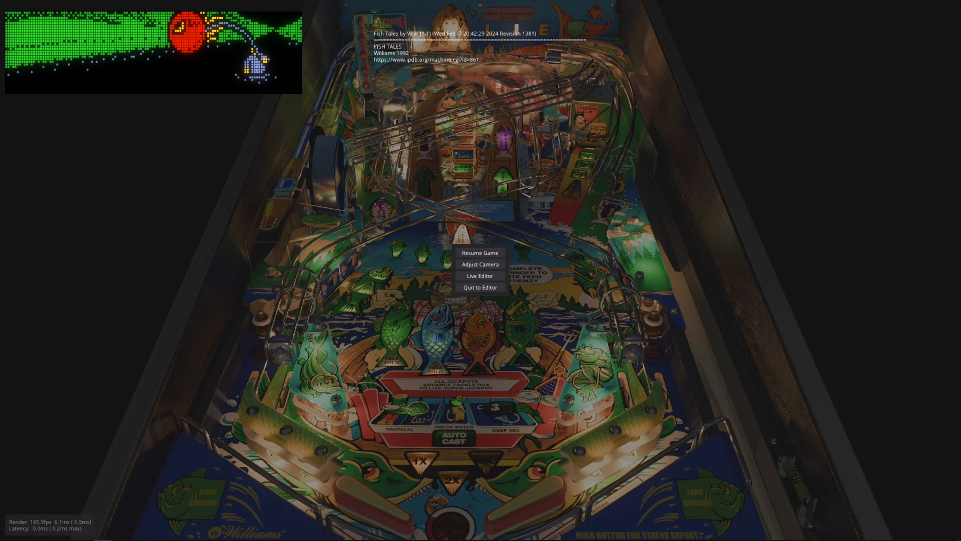
{"action": "left_click", "coordinate": [480, 252]}
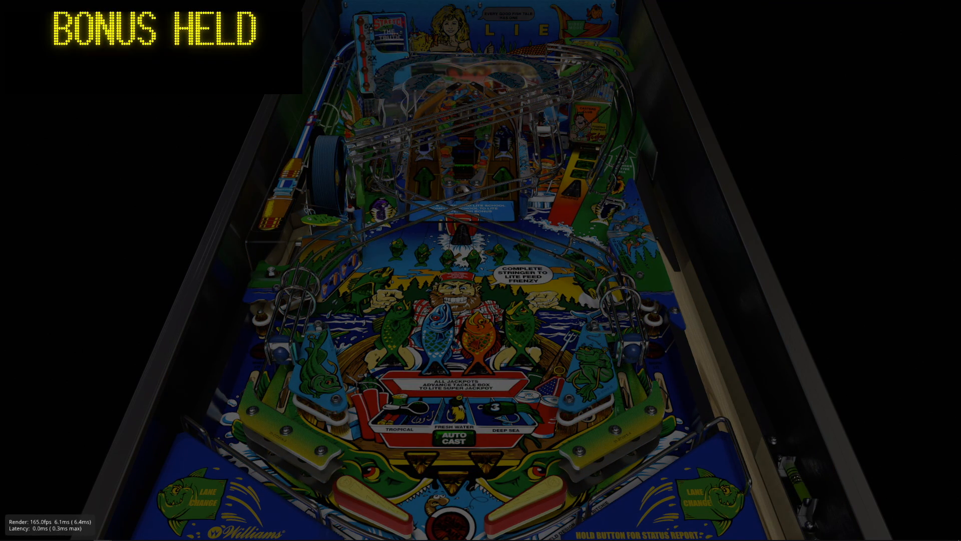
{"action": "key", "text": "Escape"}
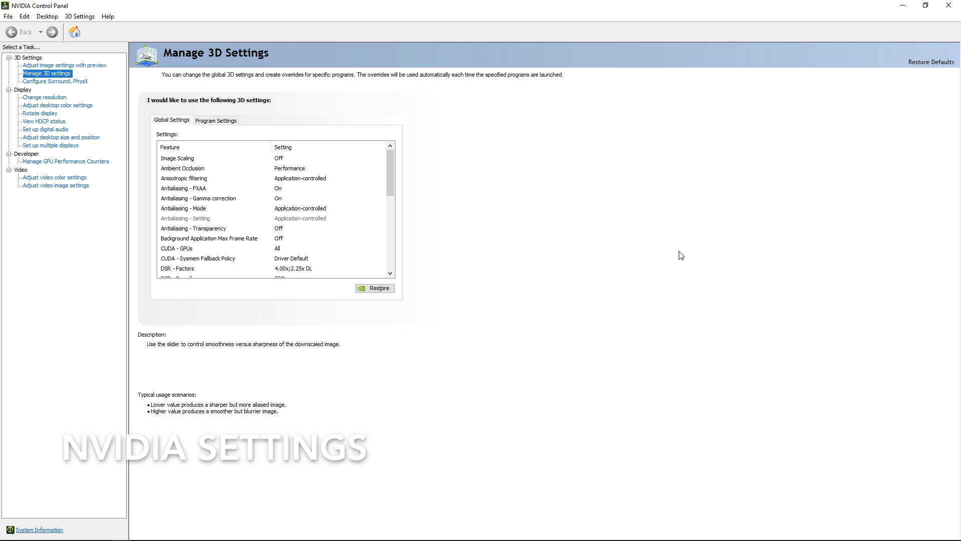
{"action": "mouse_move", "coordinate": [545, 211]}
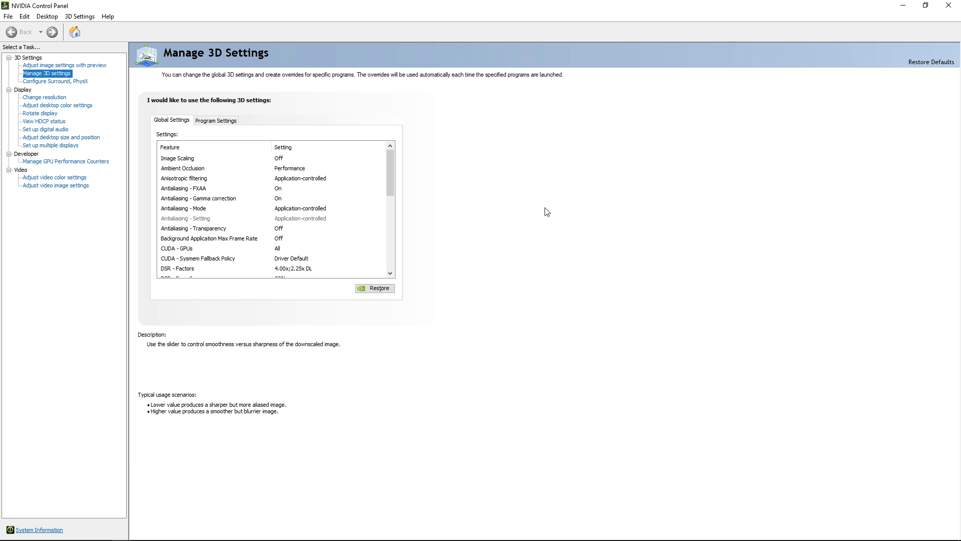
{"action": "mouse_move", "coordinate": [467, 195]}
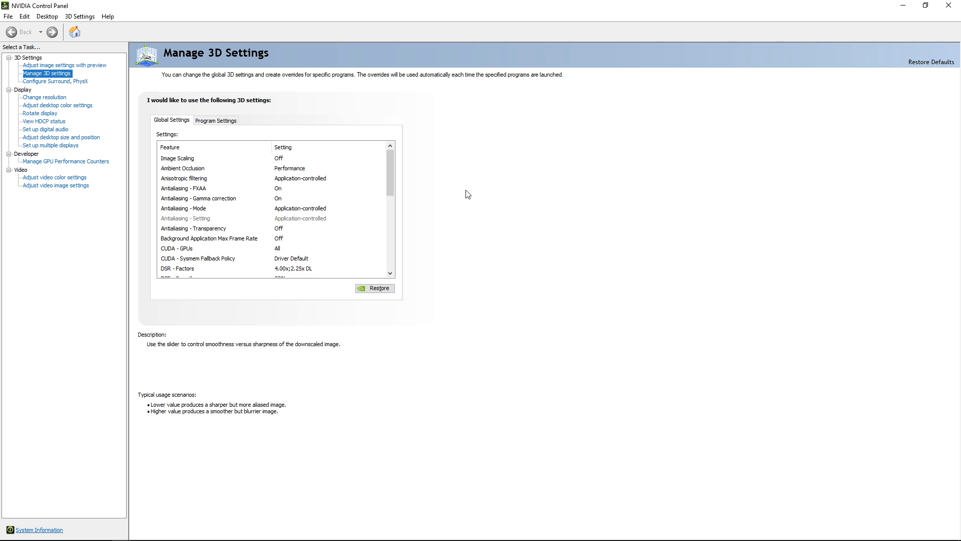
{"action": "left_click", "coordinate": [182, 168]}
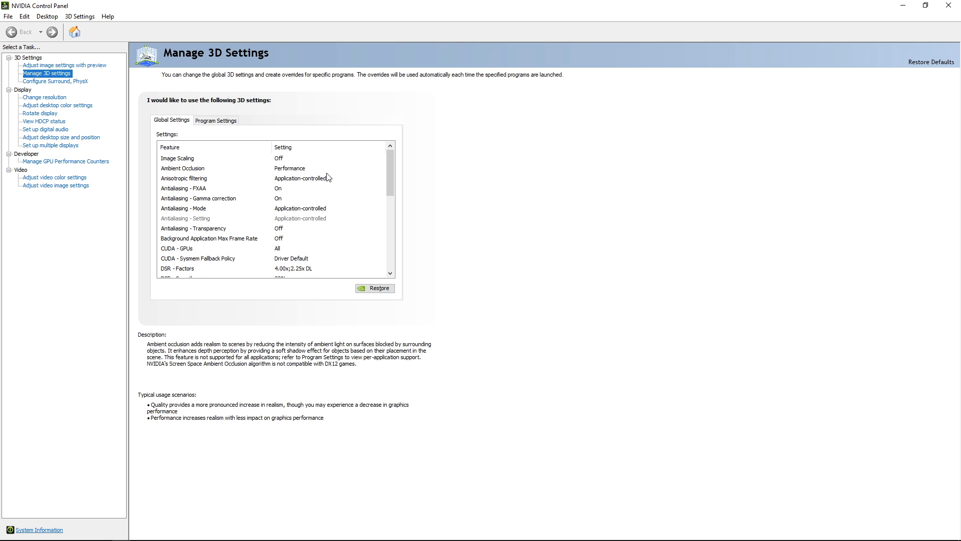
{"action": "left_click", "coordinate": [185, 178]}
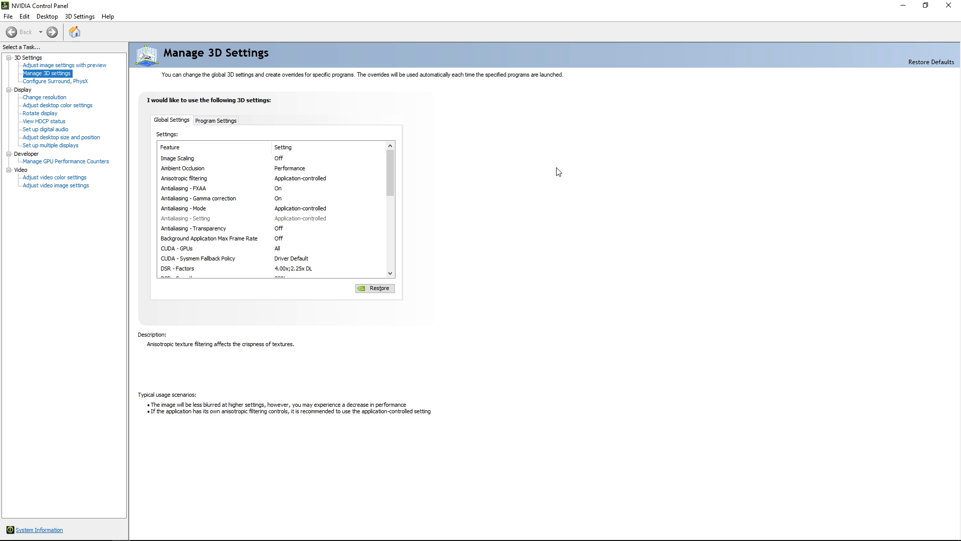
{"action": "mouse_move", "coordinate": [520, 179]}
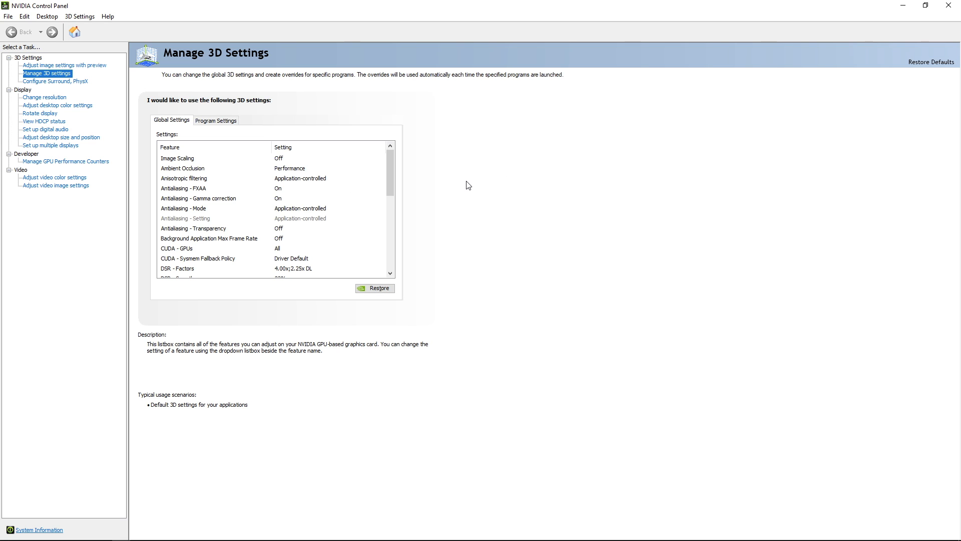
{"action": "mouse_move", "coordinate": [421, 197]}
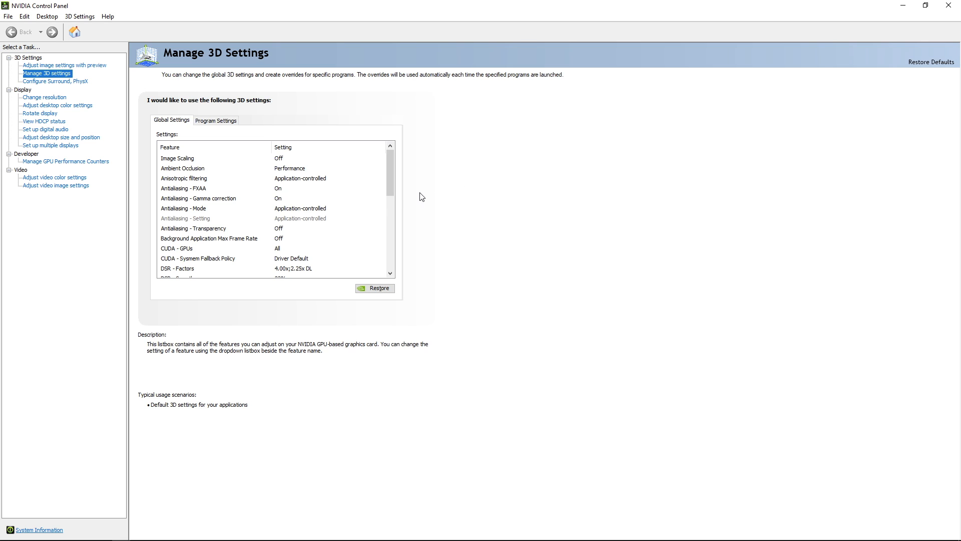
{"action": "mouse_move", "coordinate": [366, 205]}
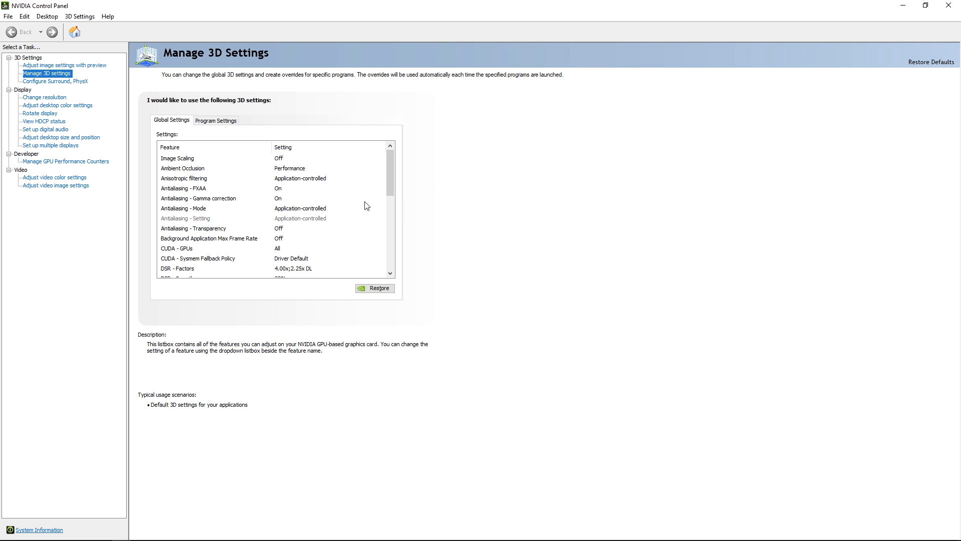
{"action": "left_click", "coordinate": [183, 188]}
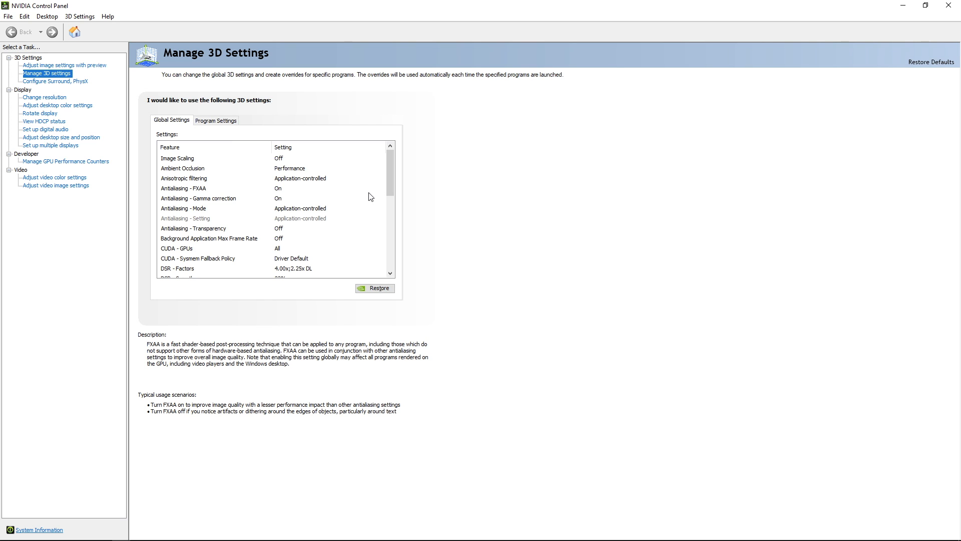
{"action": "mouse_move", "coordinate": [364, 196]}
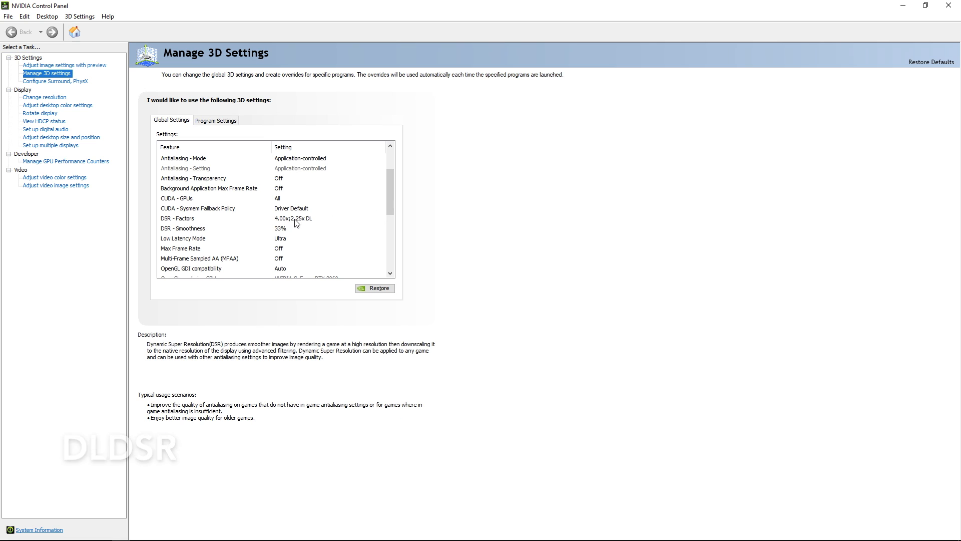
{"action": "left_click", "coordinate": [380, 219]}
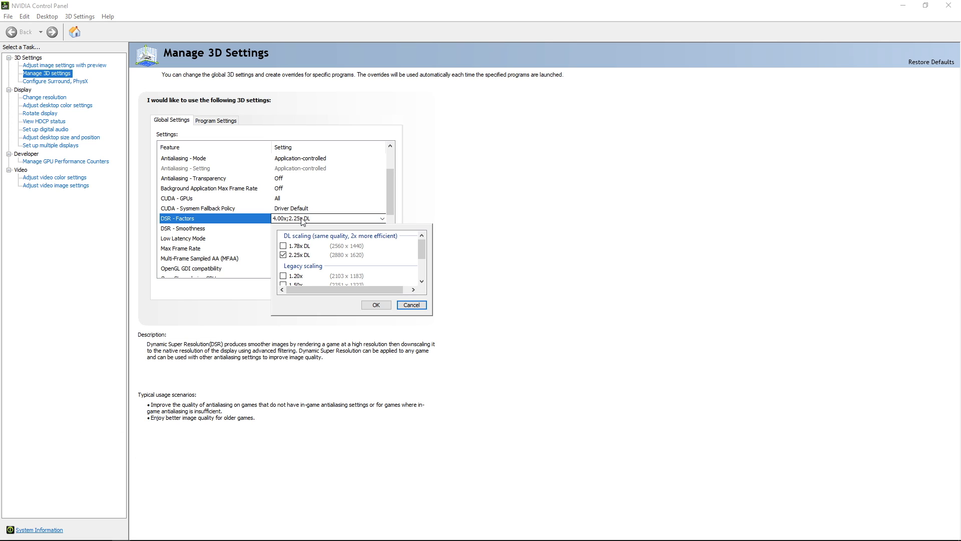
{"action": "mouse_move", "coordinate": [534, 268]}
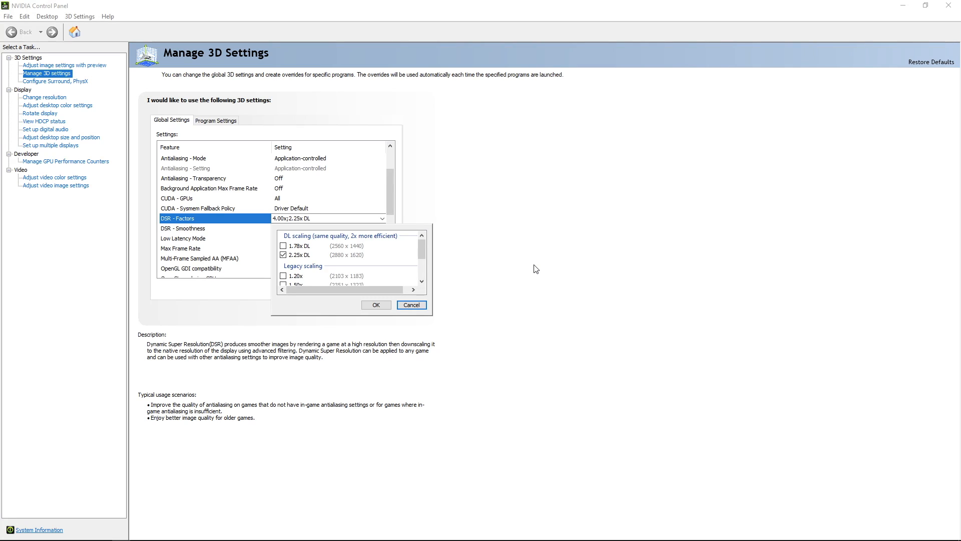
{"action": "mouse_move", "coordinate": [438, 291]}
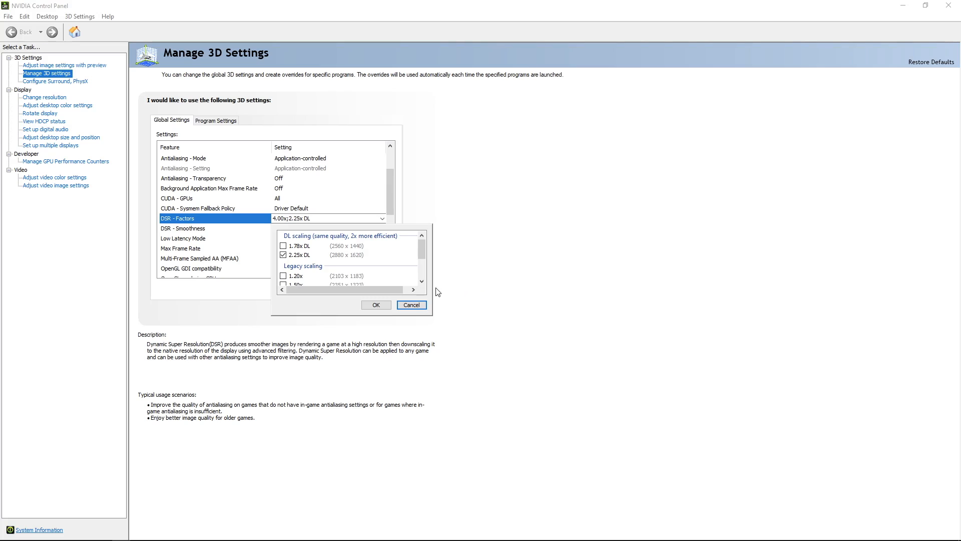
{"action": "mouse_move", "coordinate": [431, 315]}
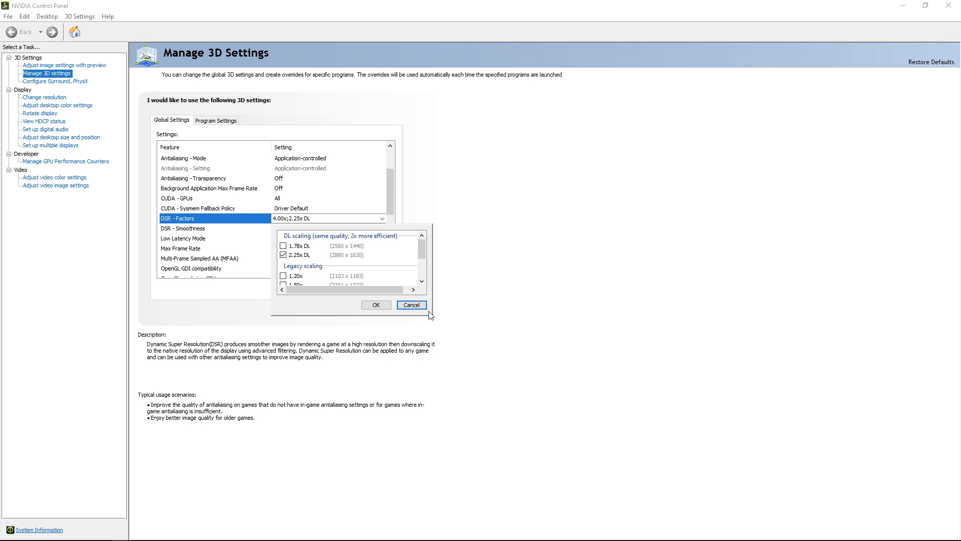
{"action": "left_click", "coordinate": [375, 304]}
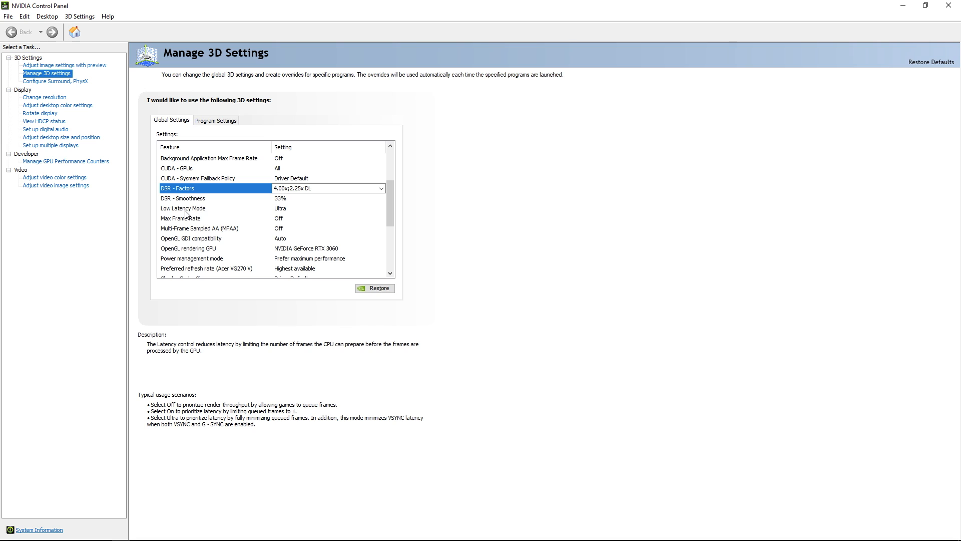
{"action": "mouse_move", "coordinate": [285, 216]}
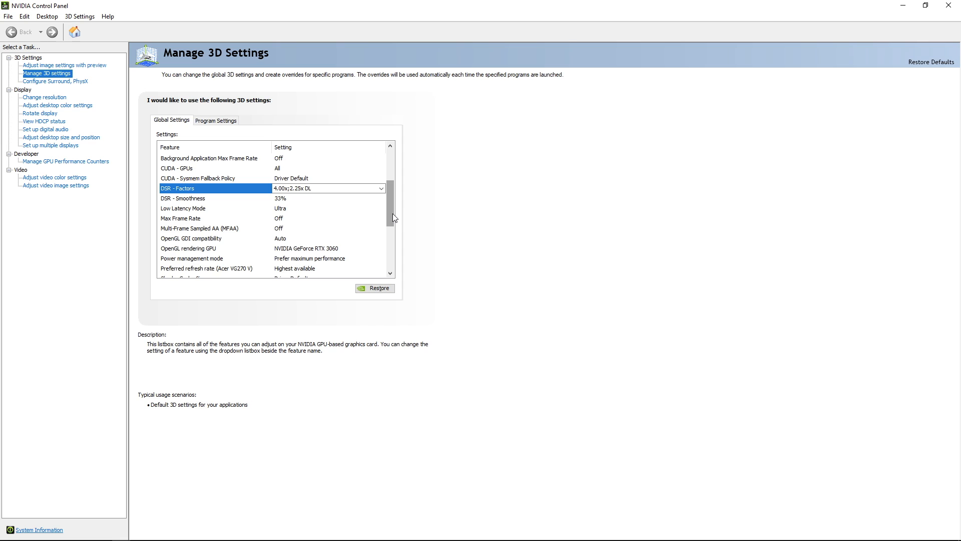
{"action": "scroll", "scroll_direction": "down", "scroll_amount": 3}
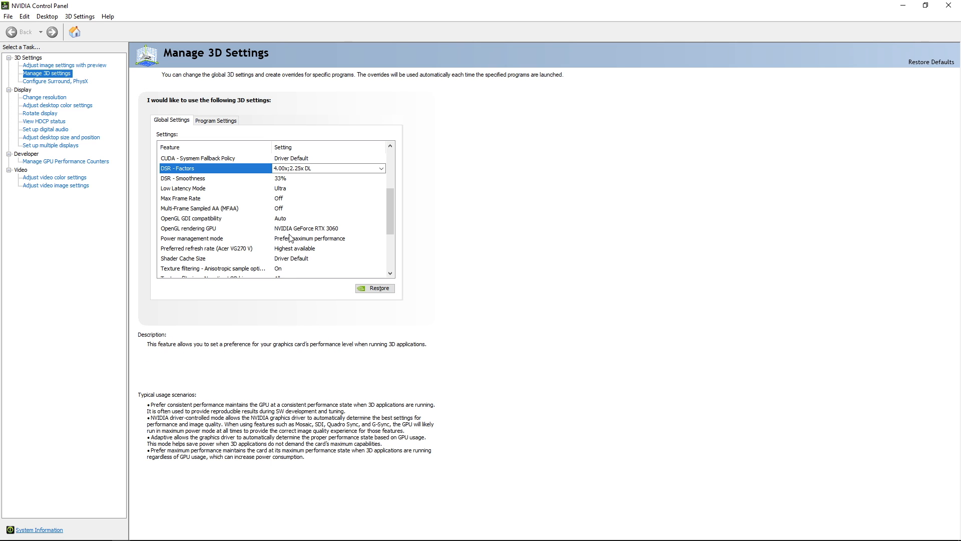
{"action": "mouse_move", "coordinate": [301, 243]}
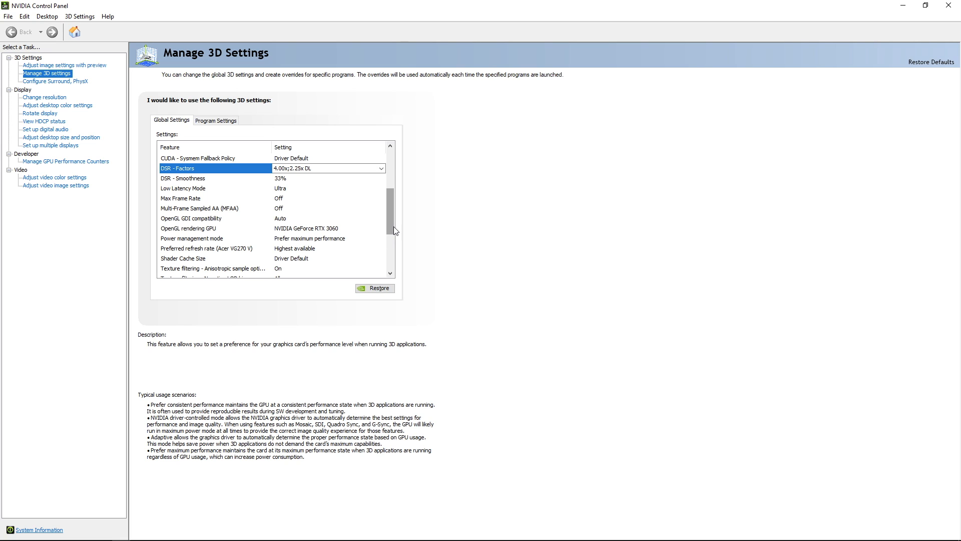
{"action": "scroll", "scroll_direction": "down", "scroll_amount": 3}
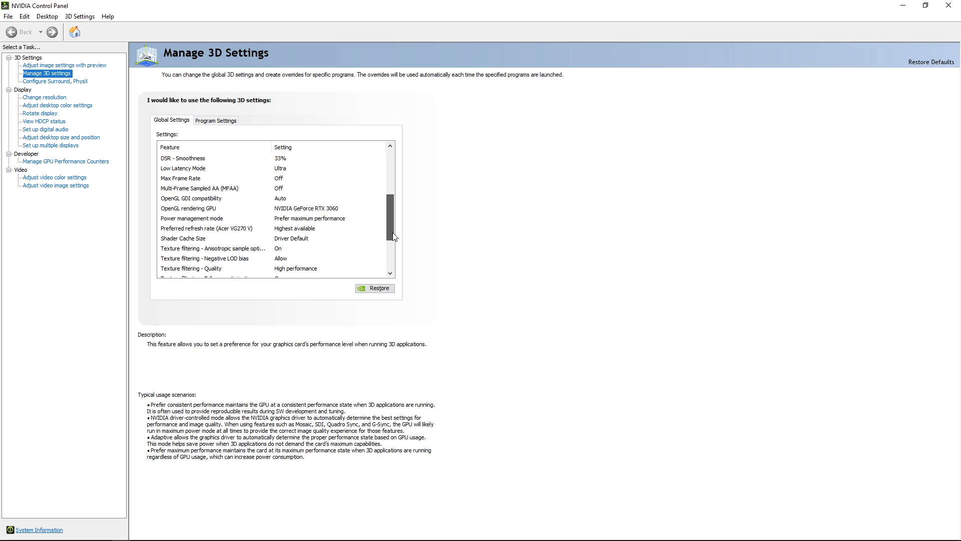
{"action": "scroll", "scroll_direction": "down", "scroll_amount": 3}
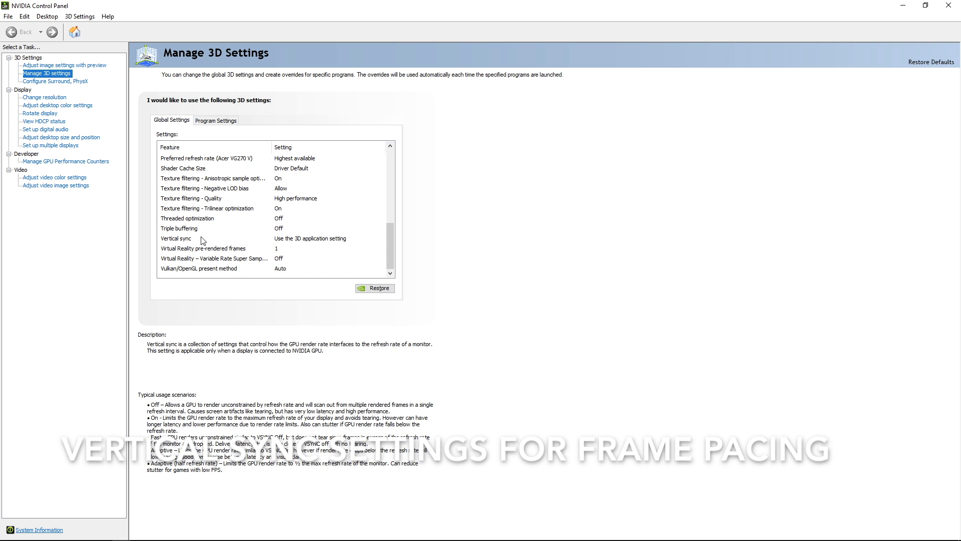
{"action": "left_click", "coordinate": [202, 249]}
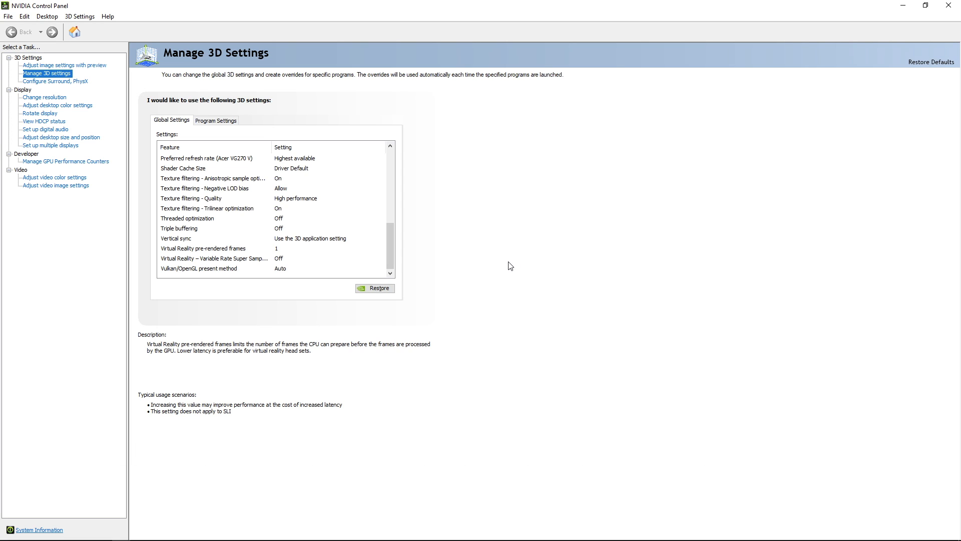